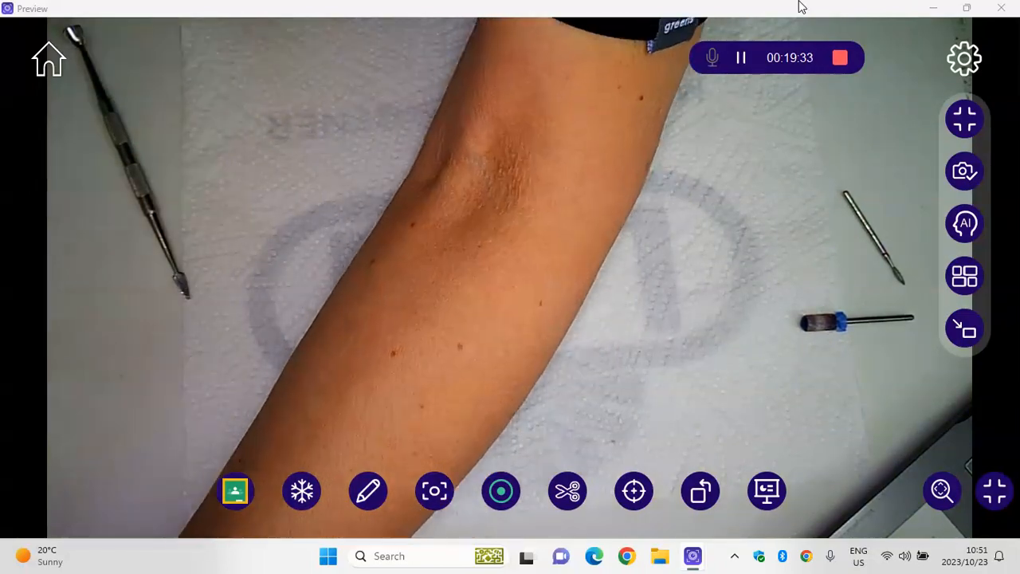
pyautogui.click(740, 57)
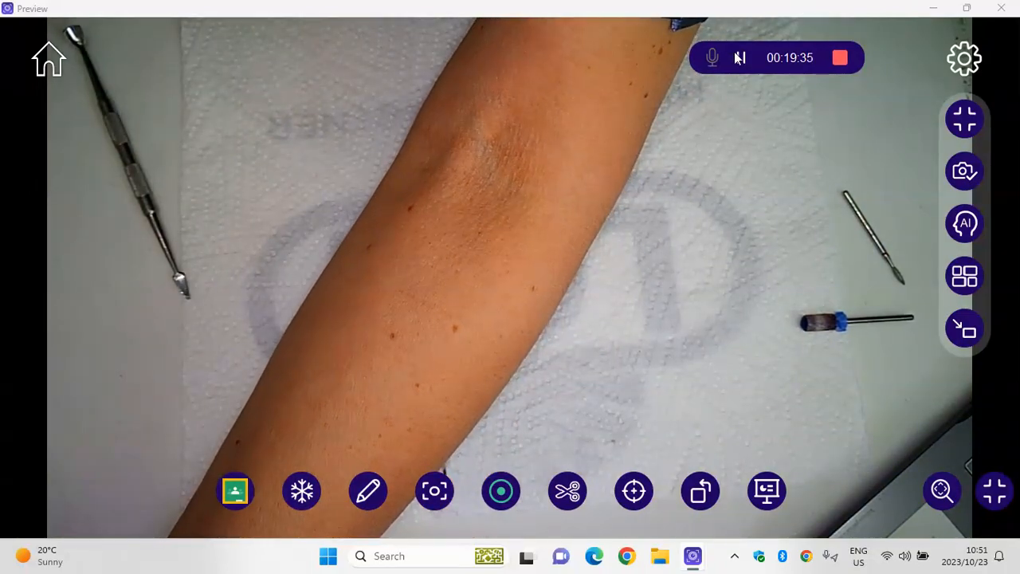